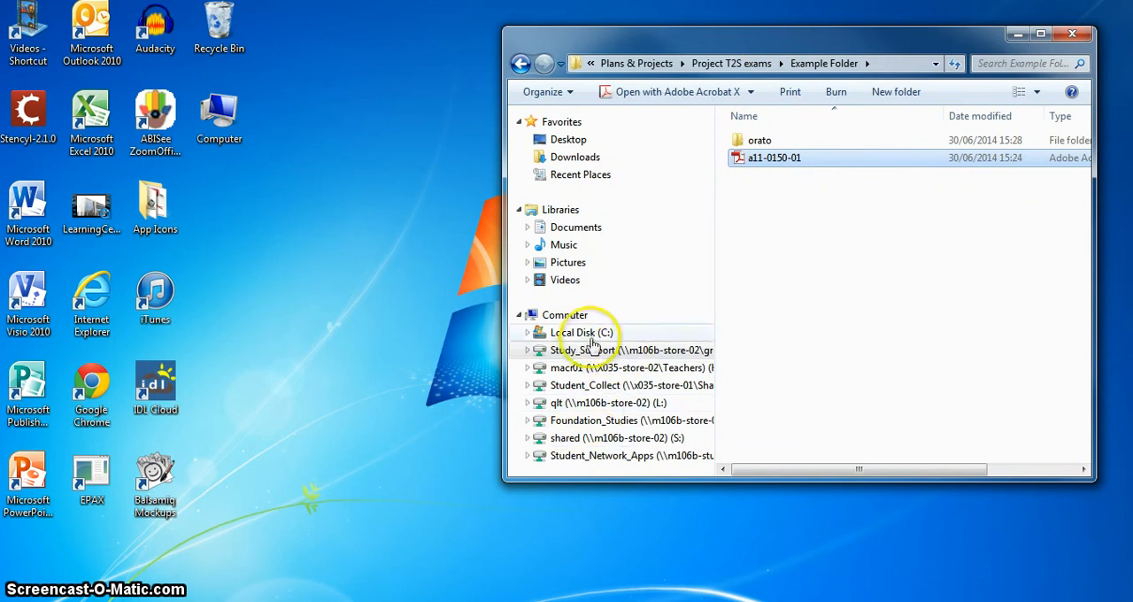
mouse_move(616, 367)
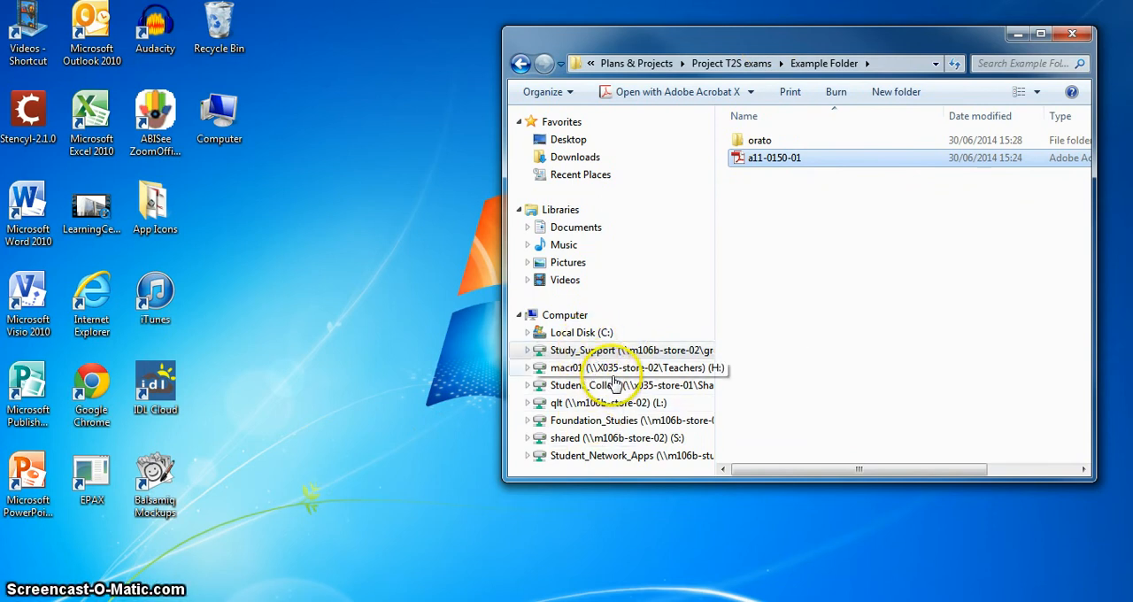
mouse_move(601, 349)
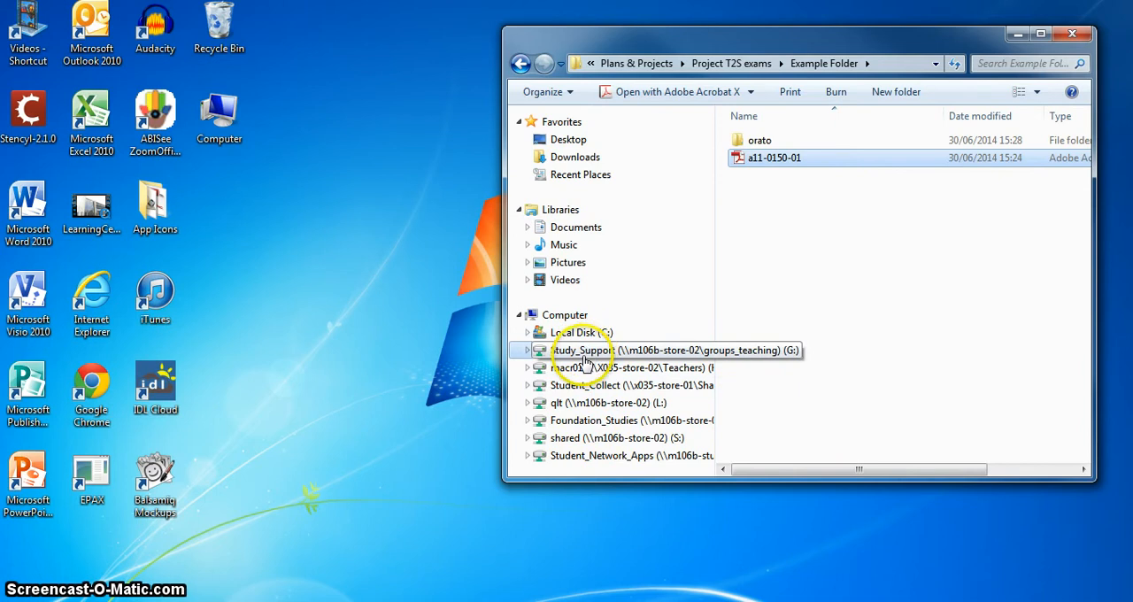
mouse_move(576, 227)
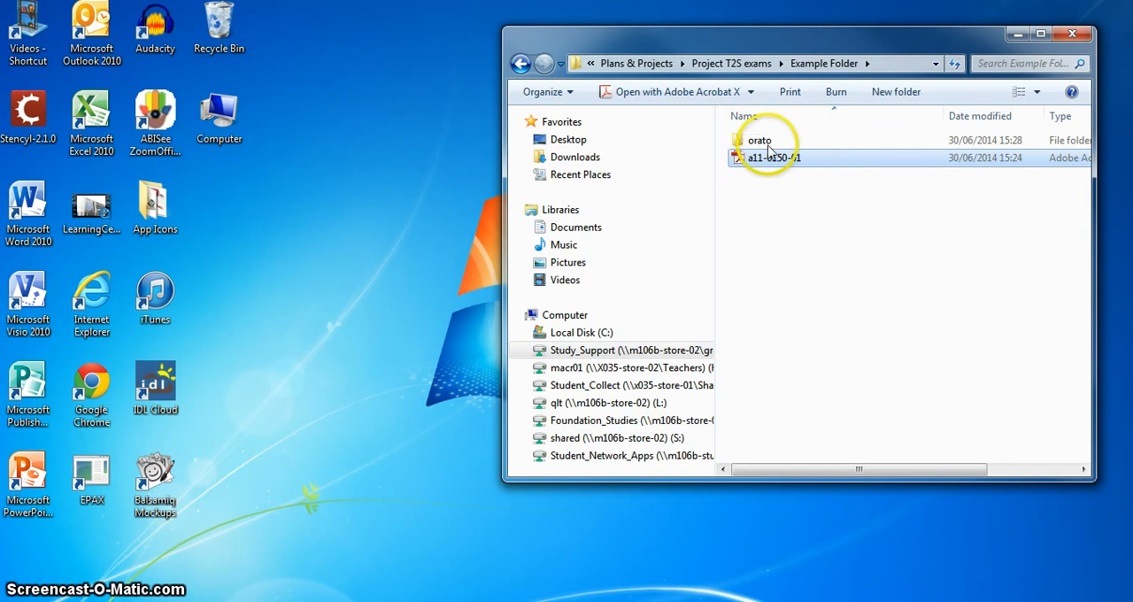
mouse_move(760, 140)
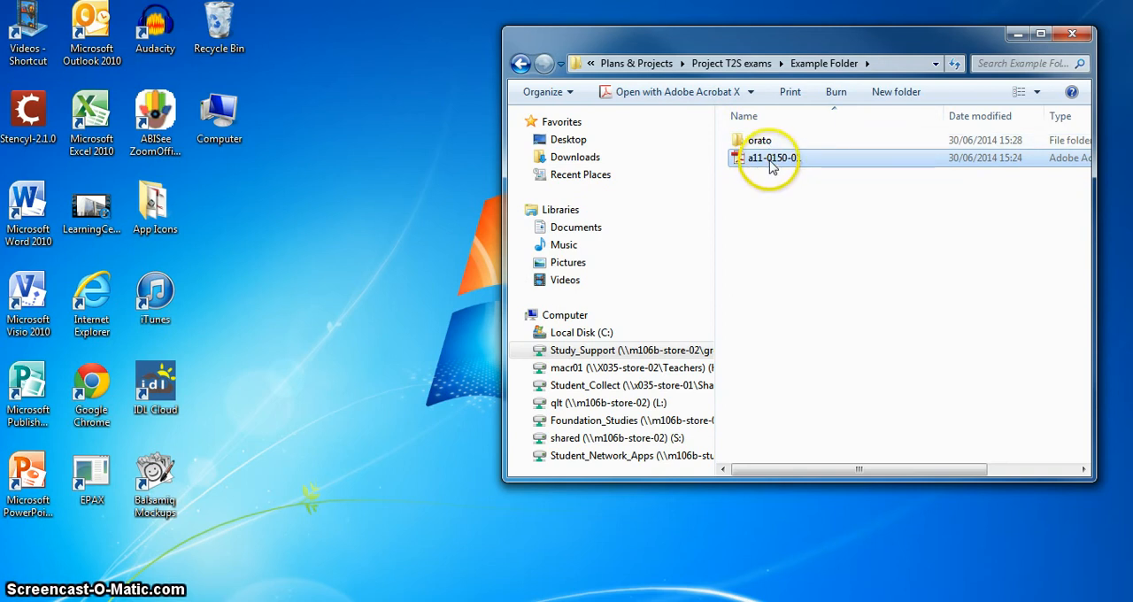
Open the a11-0150-01 exam paper PDF and scroll through its pages.
double_click(772, 158)
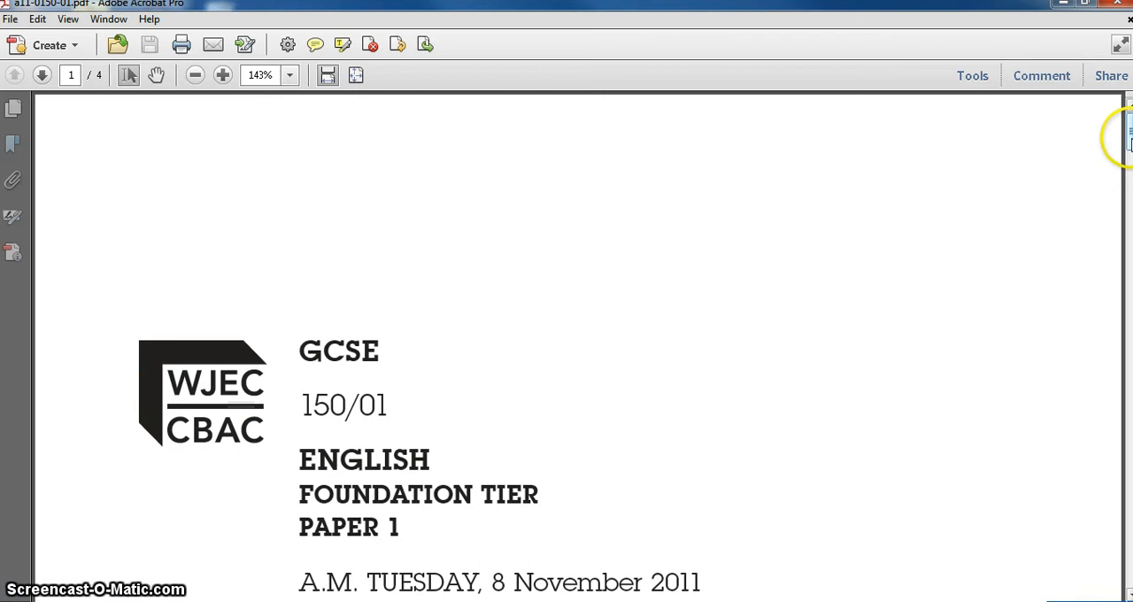
scroll("down", 3)
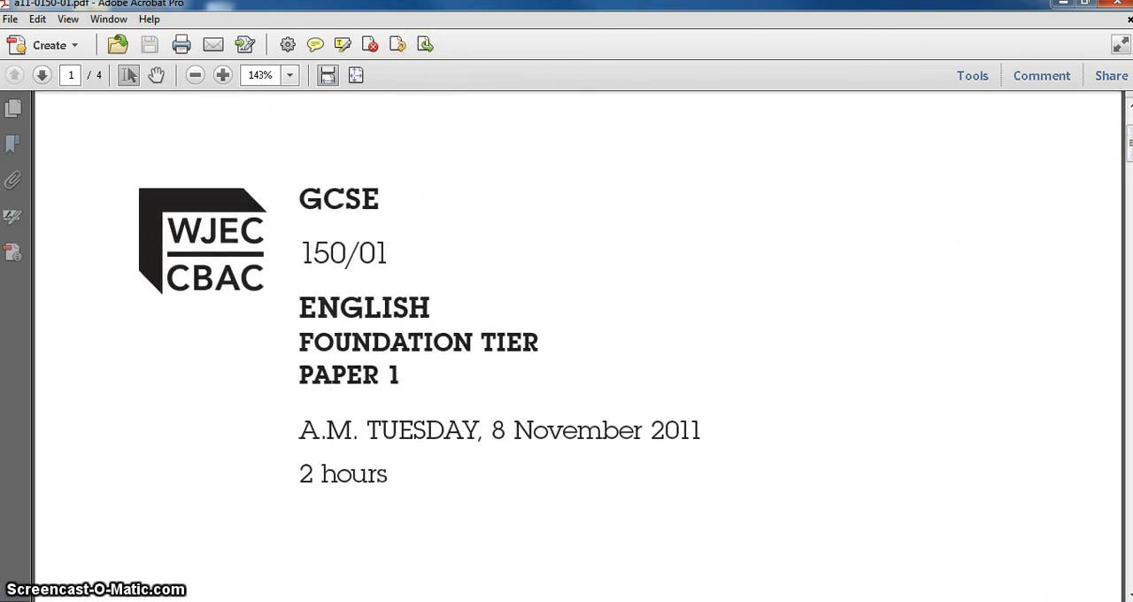
scroll("down", 3)
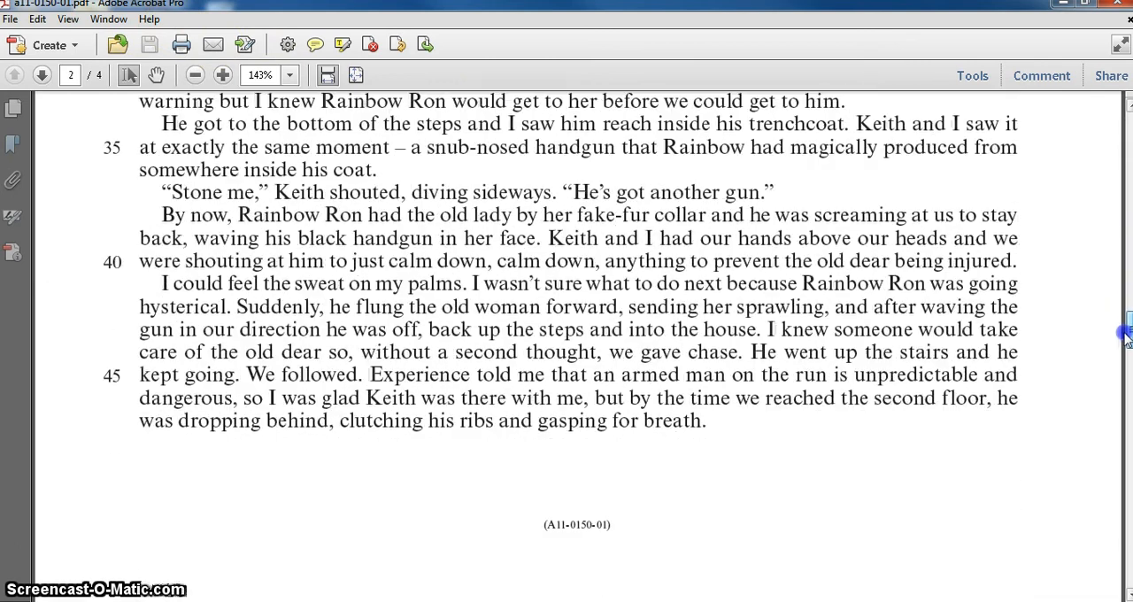
scroll("down", 3)
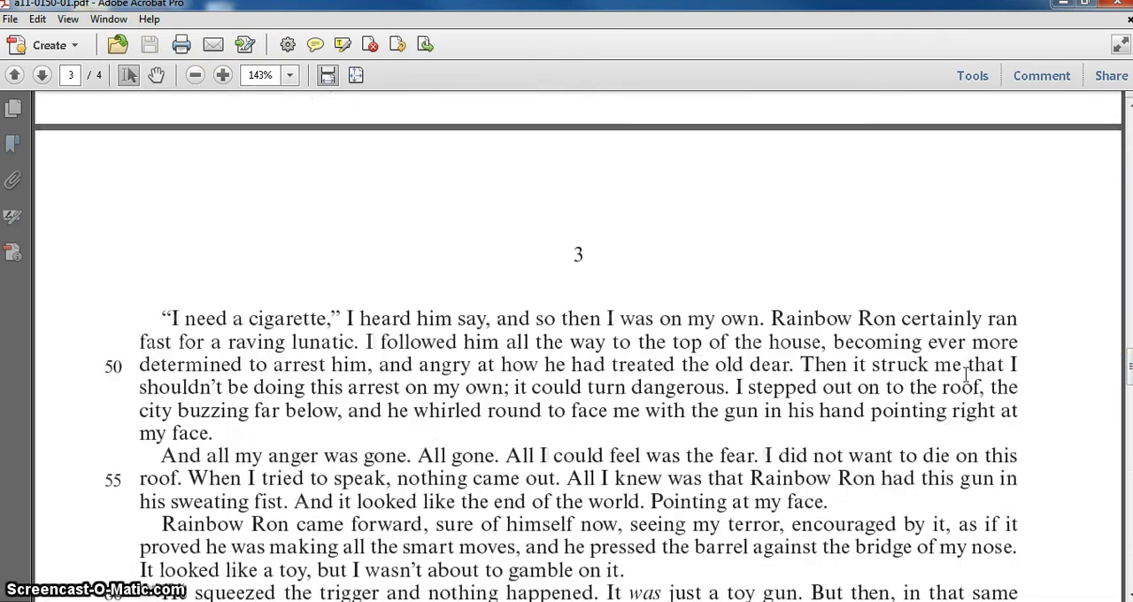
scroll("down", 3)
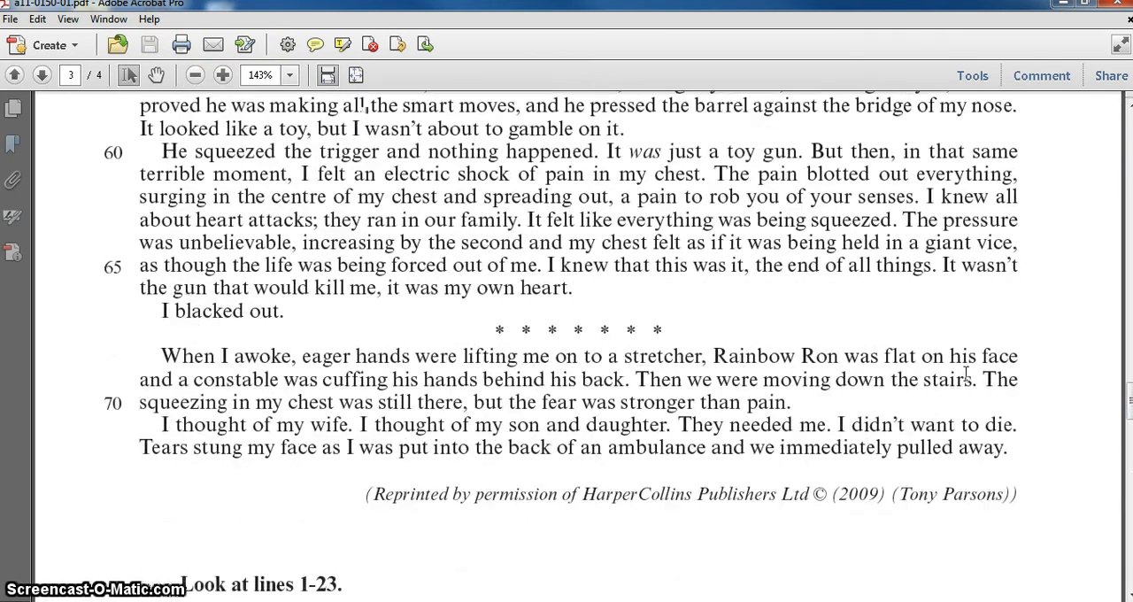
Zoom out to 75% to see whole pages, then return to page 1.
left_click(194, 75)
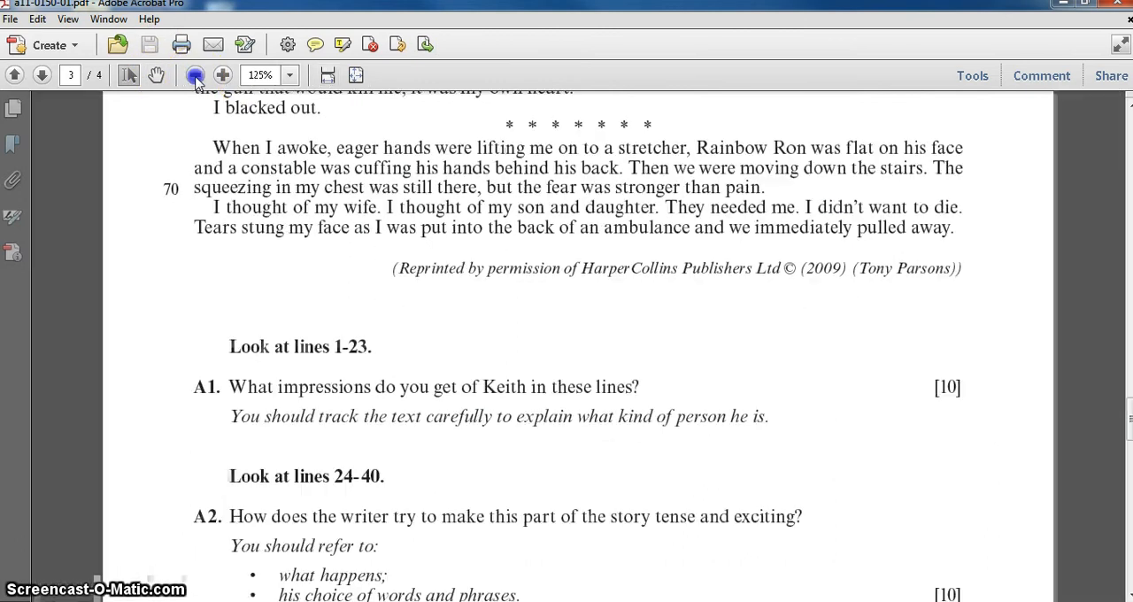
left_click(195, 74)
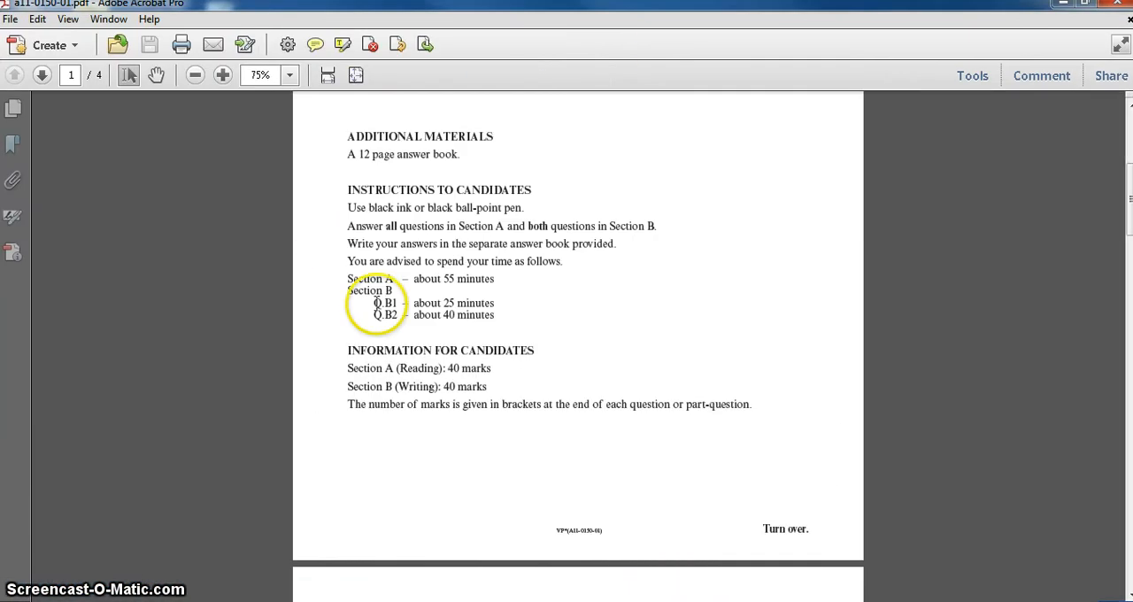
scroll("up", 3)
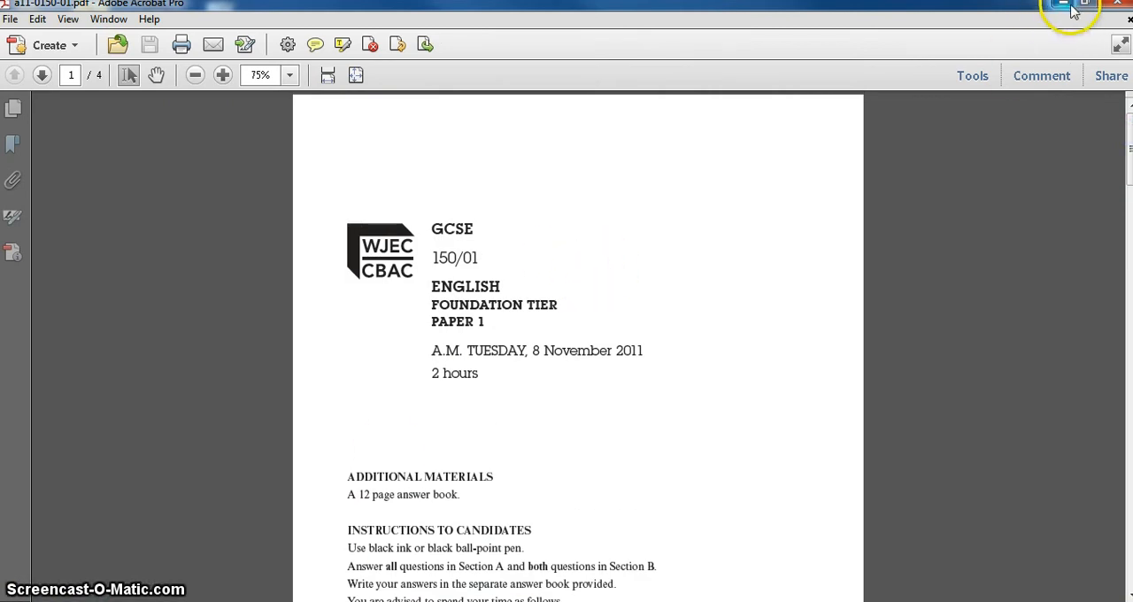
Restore down the Acrobat window and launch Orato from the orato folder.
left_click(1062, 6)
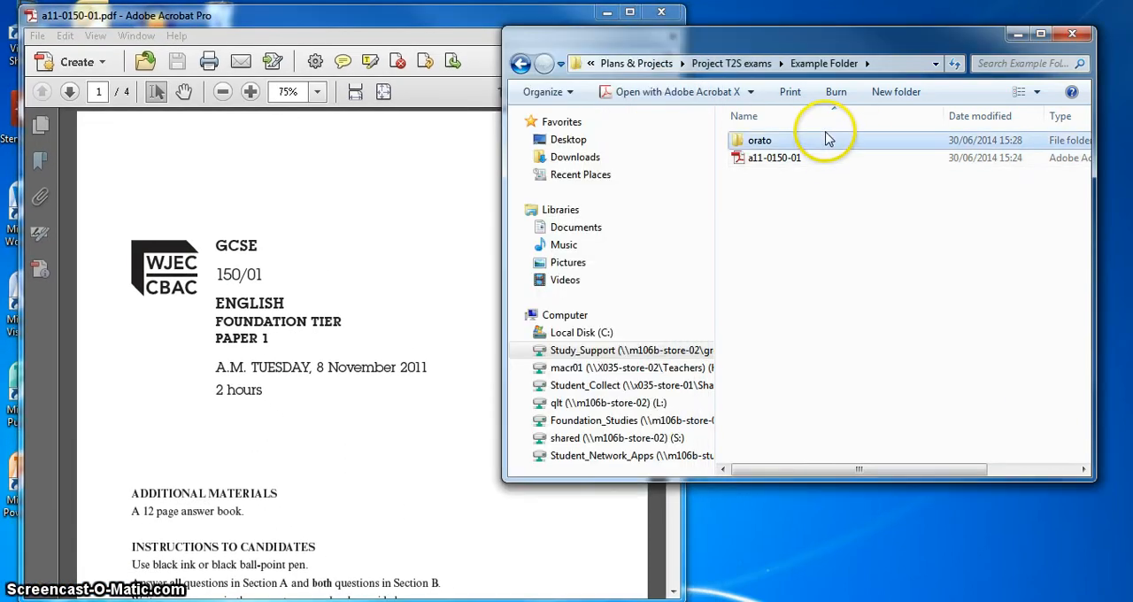
double_click(759, 140)
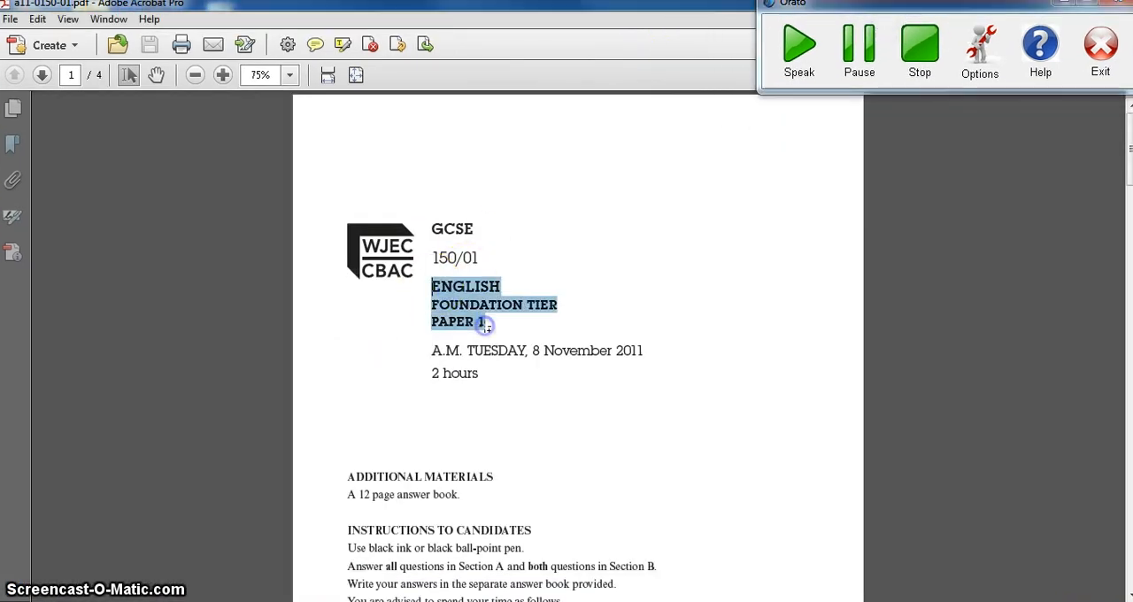
mouse_move(715, 157)
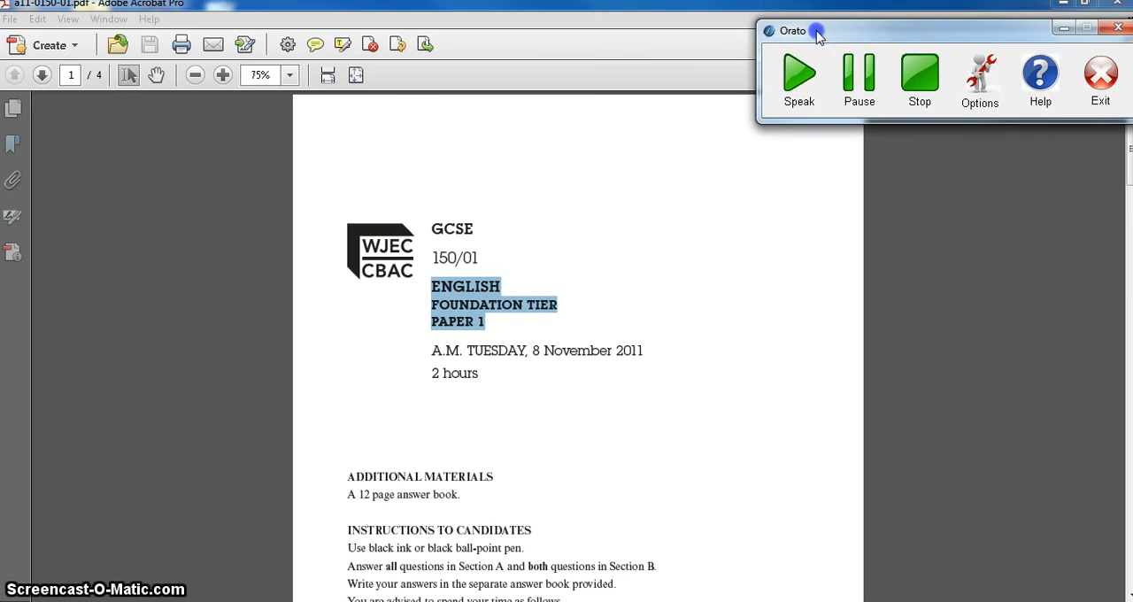
mouse_move(828, 38)
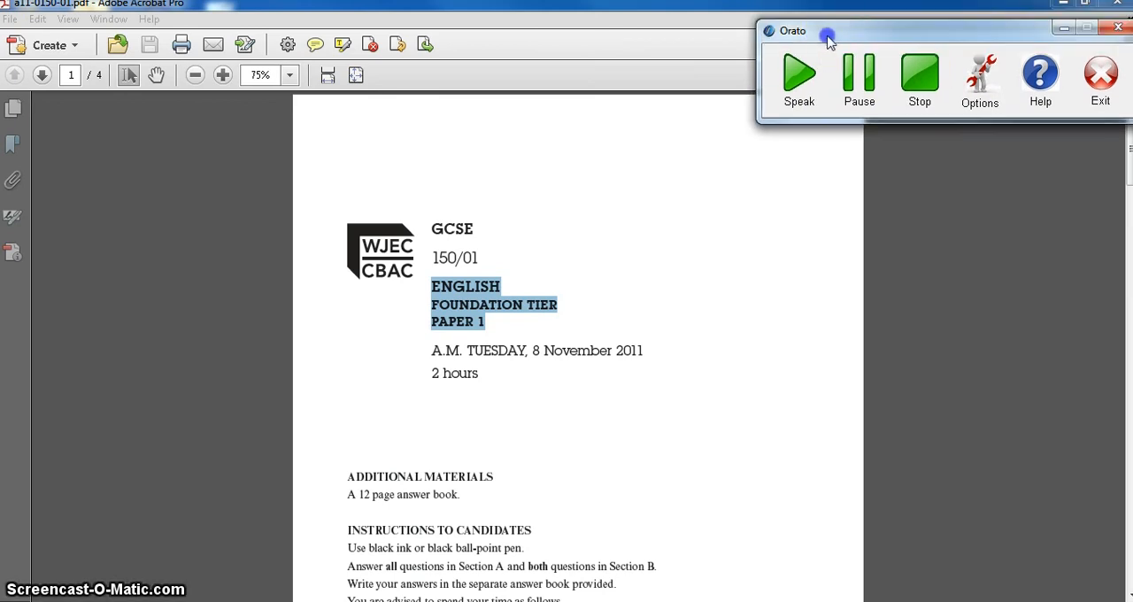
Move Orato up and set its voice to TechDis Jack, then read and stop the heading.
left_click_drag(828, 35, 823, 4)
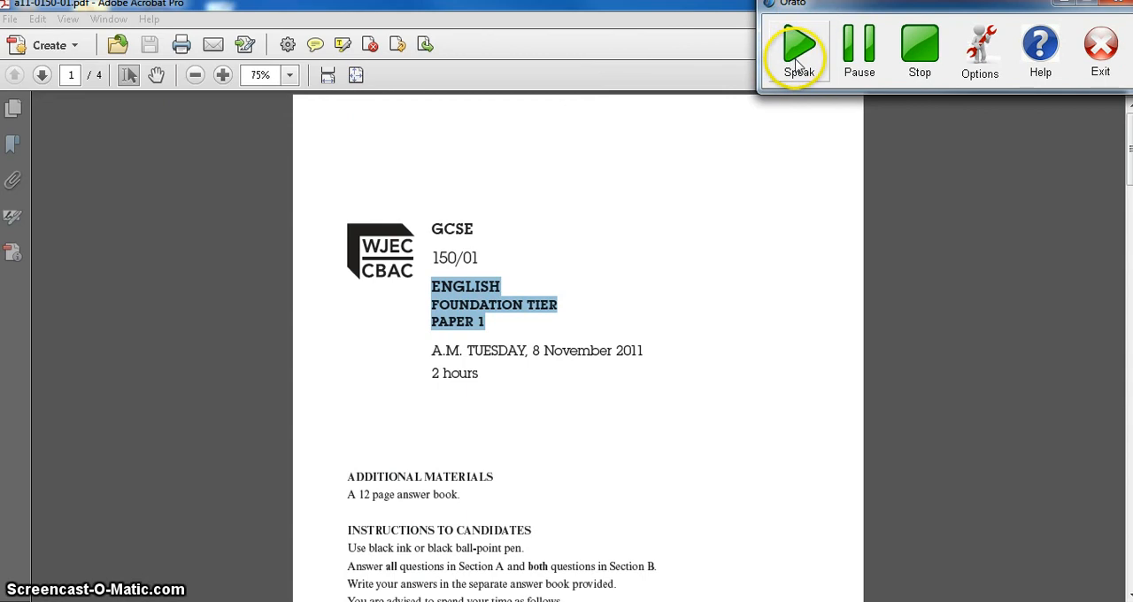
left_click(799, 44)
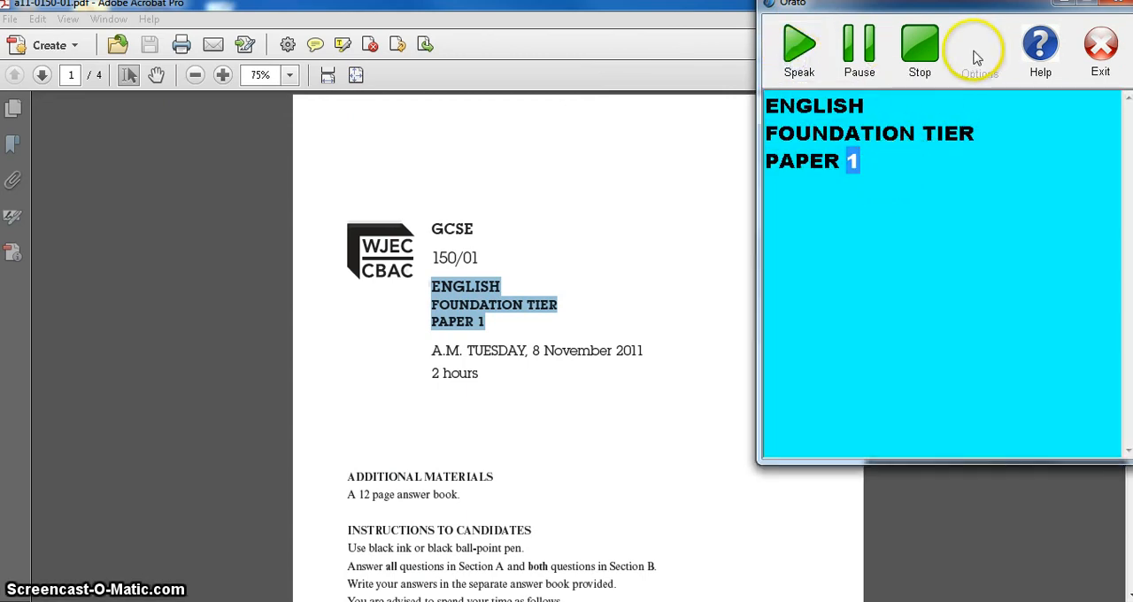
left_click(978, 48)
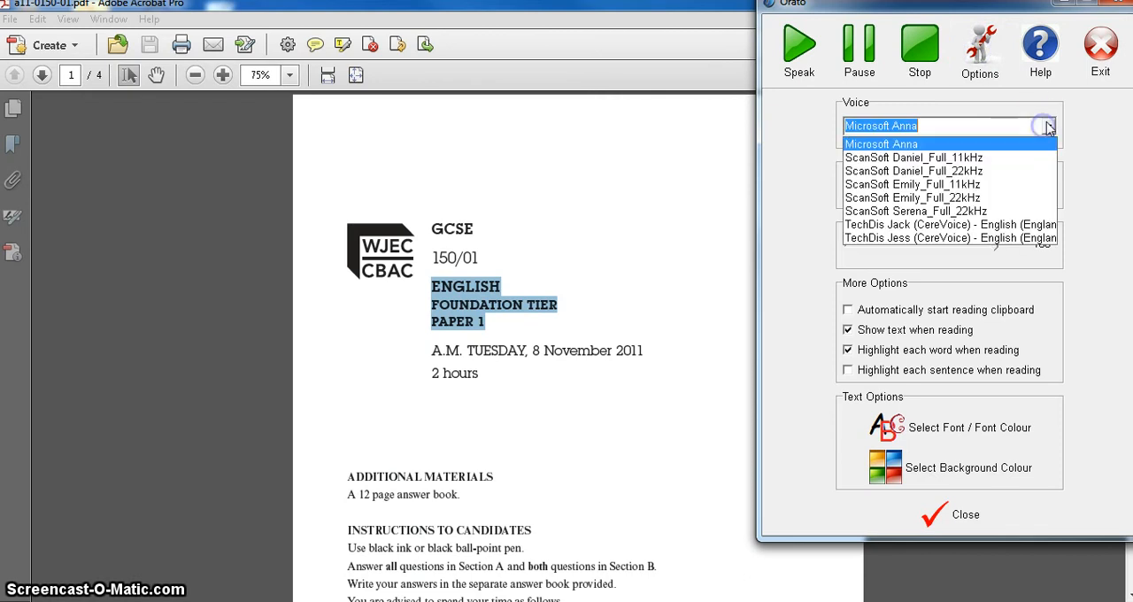
mouse_move(912, 224)
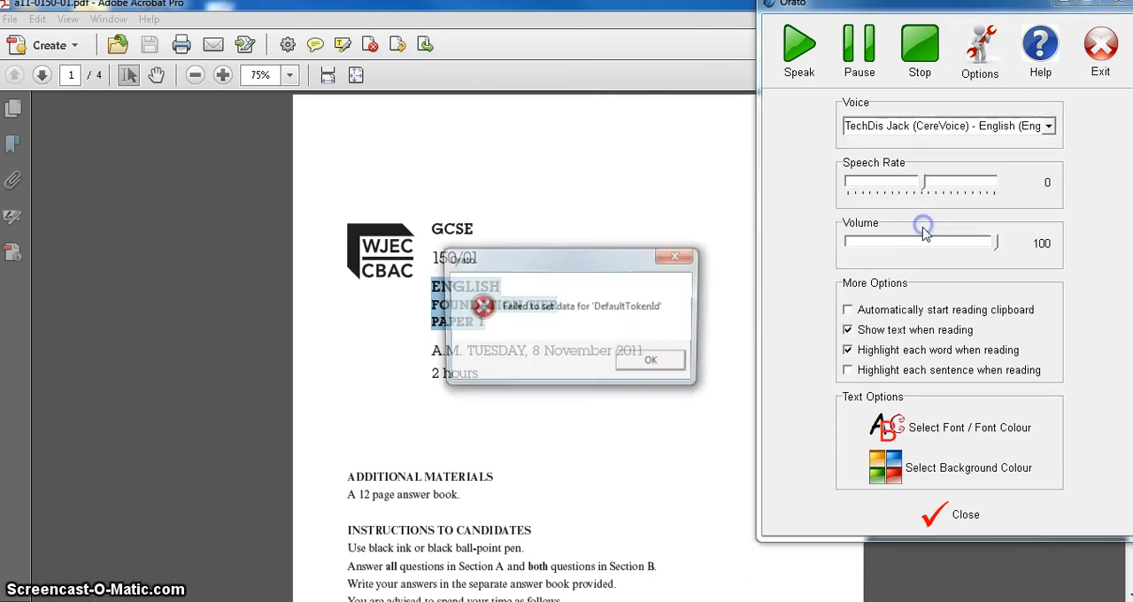
left_click(650, 360)
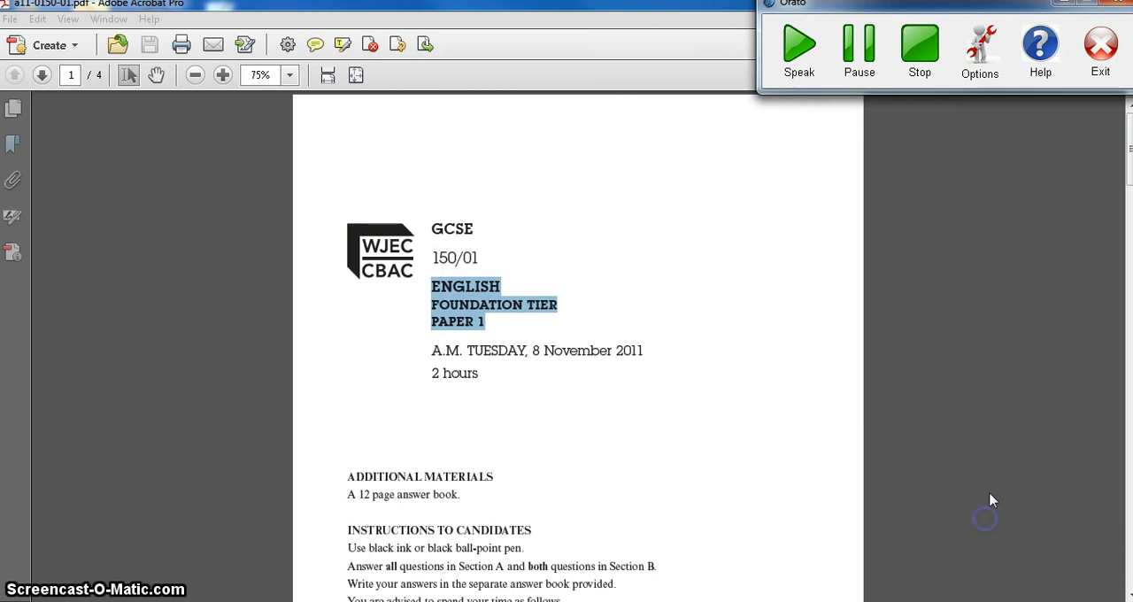
left_click(798, 44)
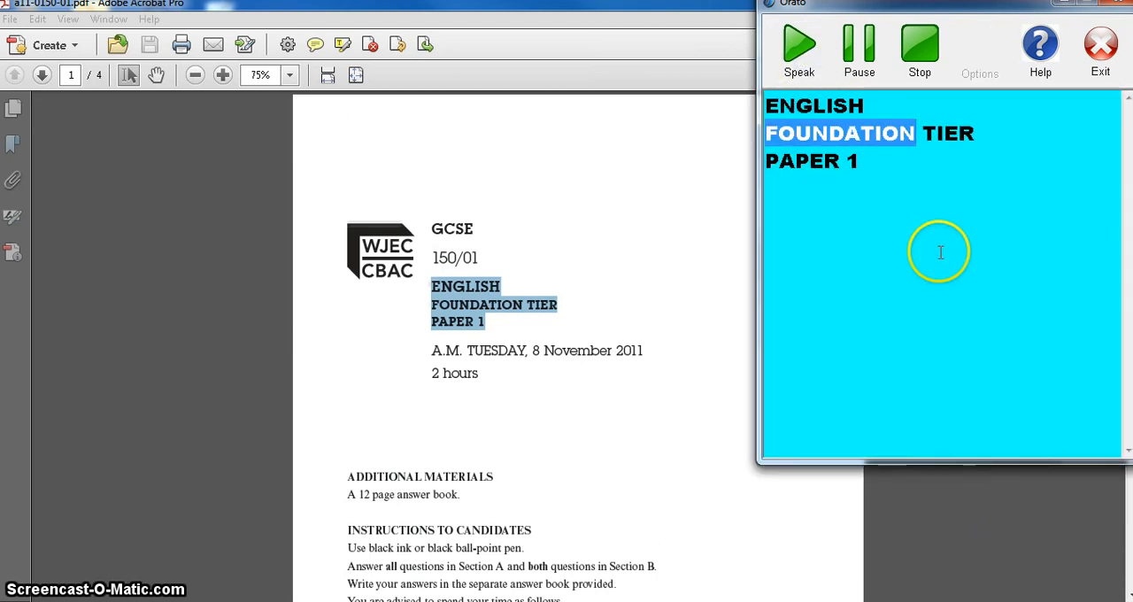
left_click(919, 49)
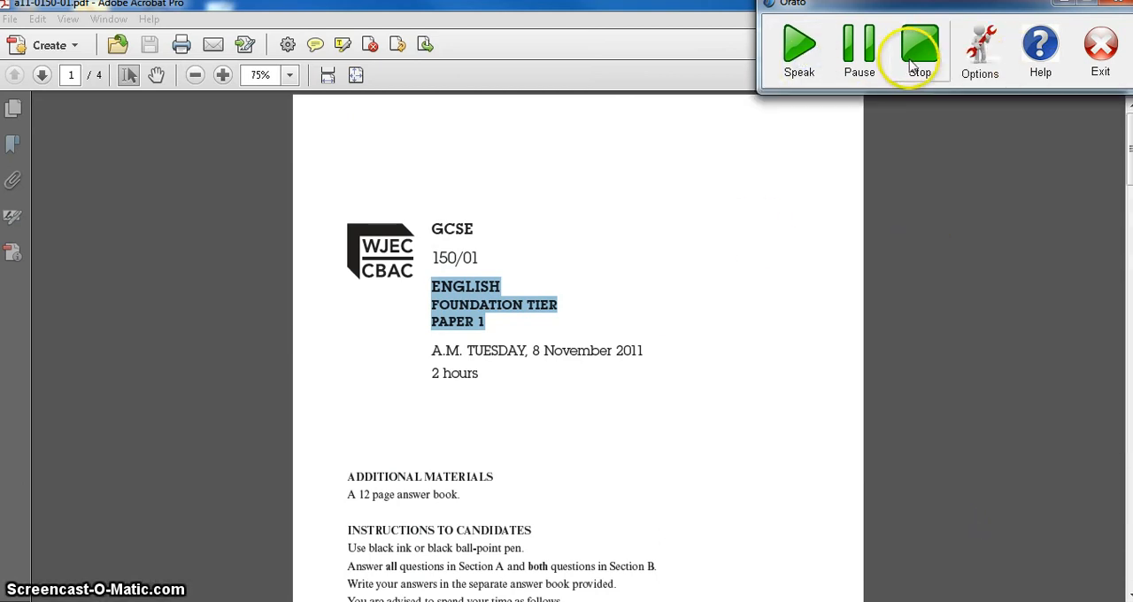
Copy the page 2 Section A passage, have Orato speak it, then stop it.
scroll("down", 3)
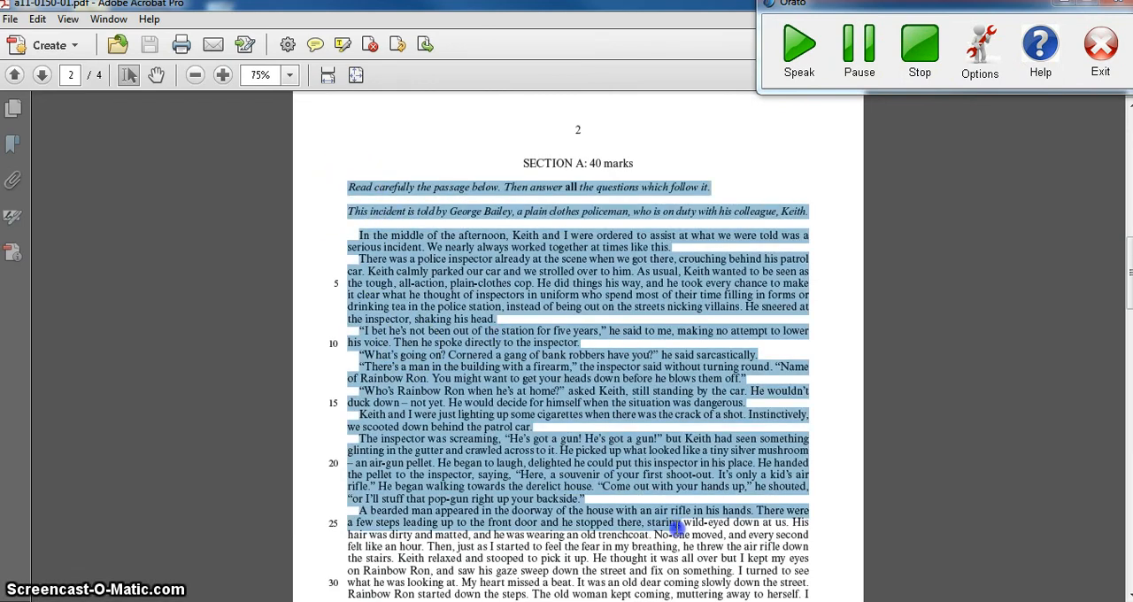
right_click(673, 527)
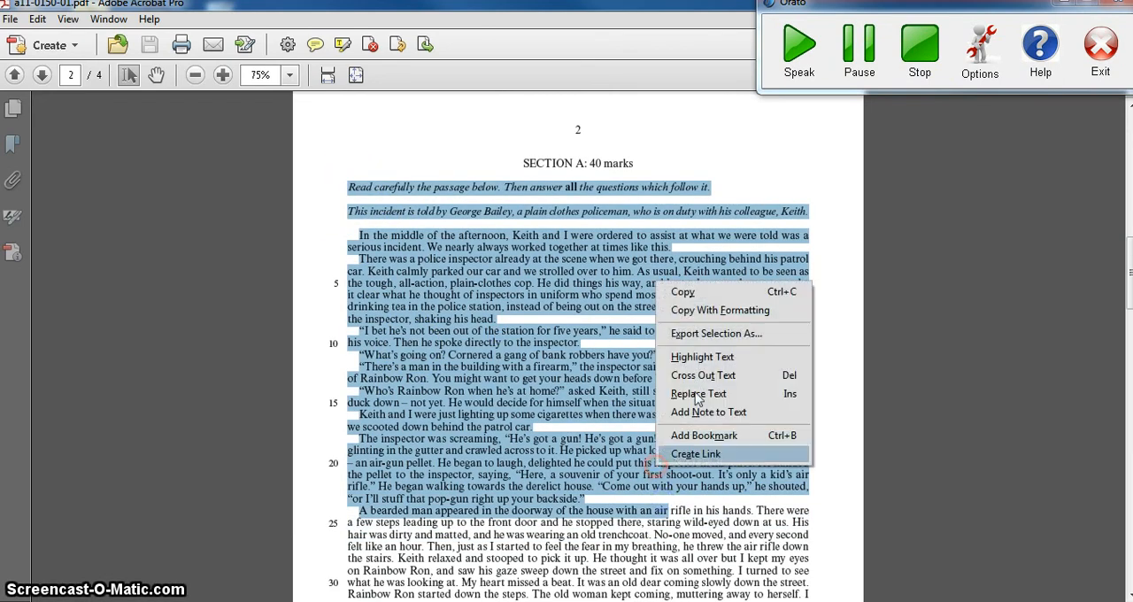
left_click(799, 44)
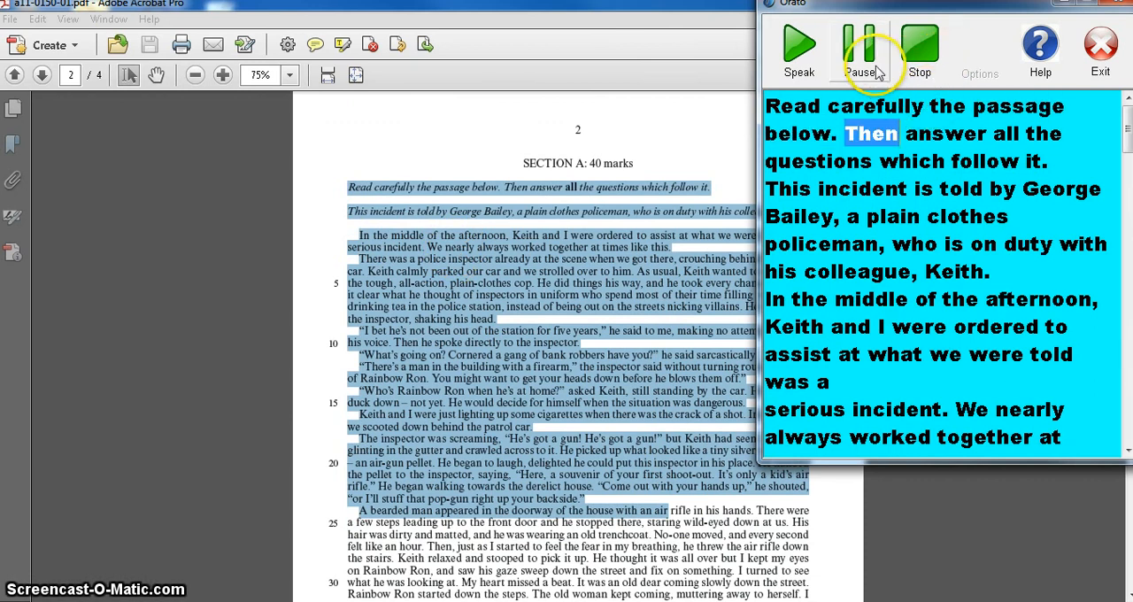
left_click(858, 49)
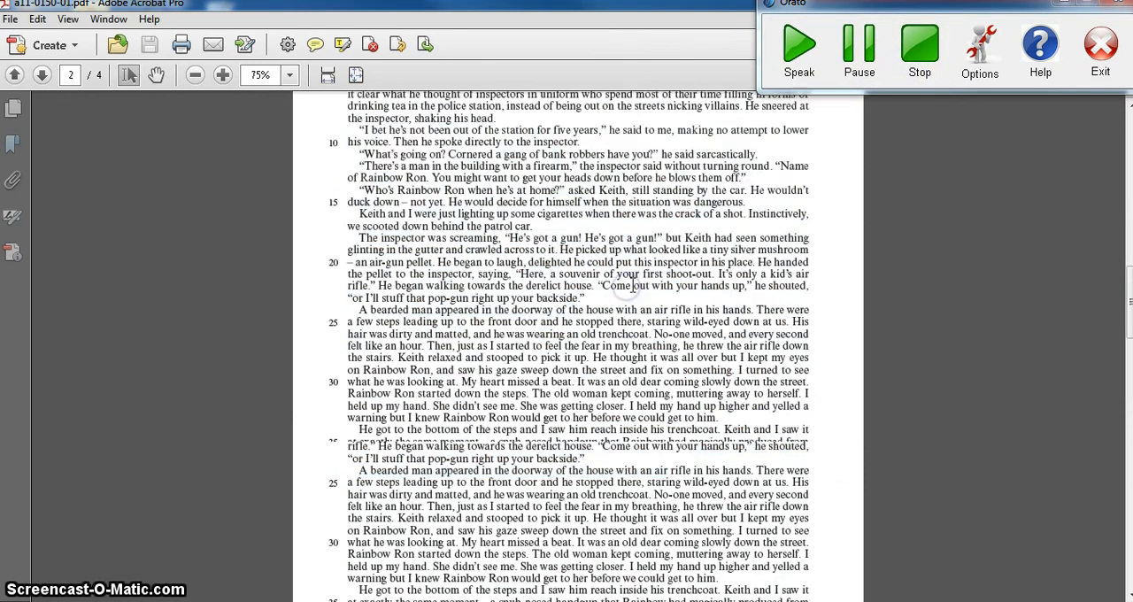
left_click(42, 74)
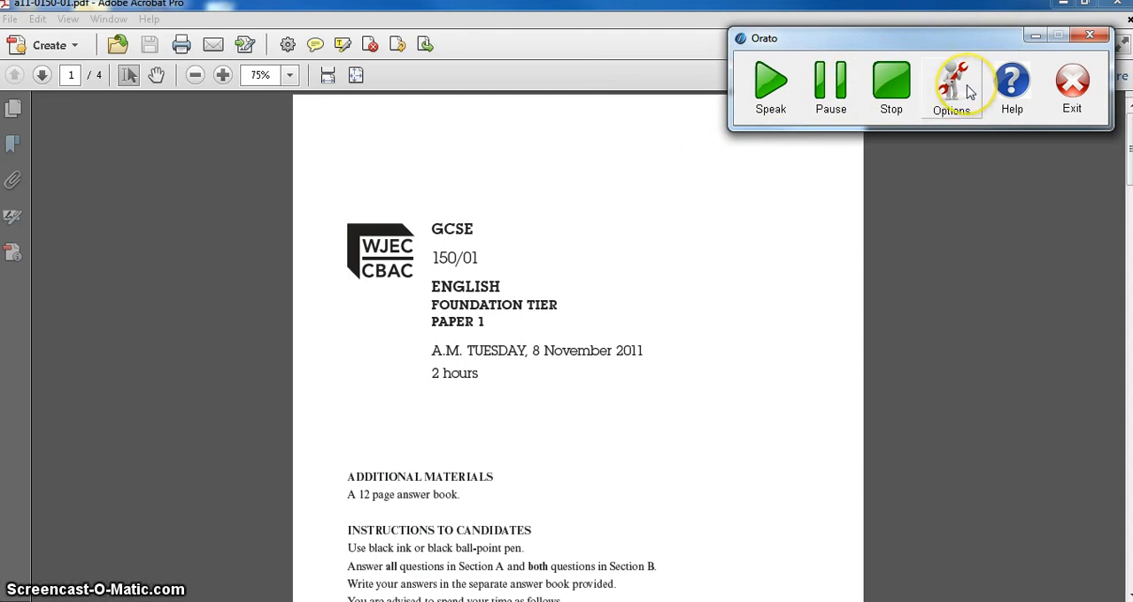
mouse_move(971, 63)
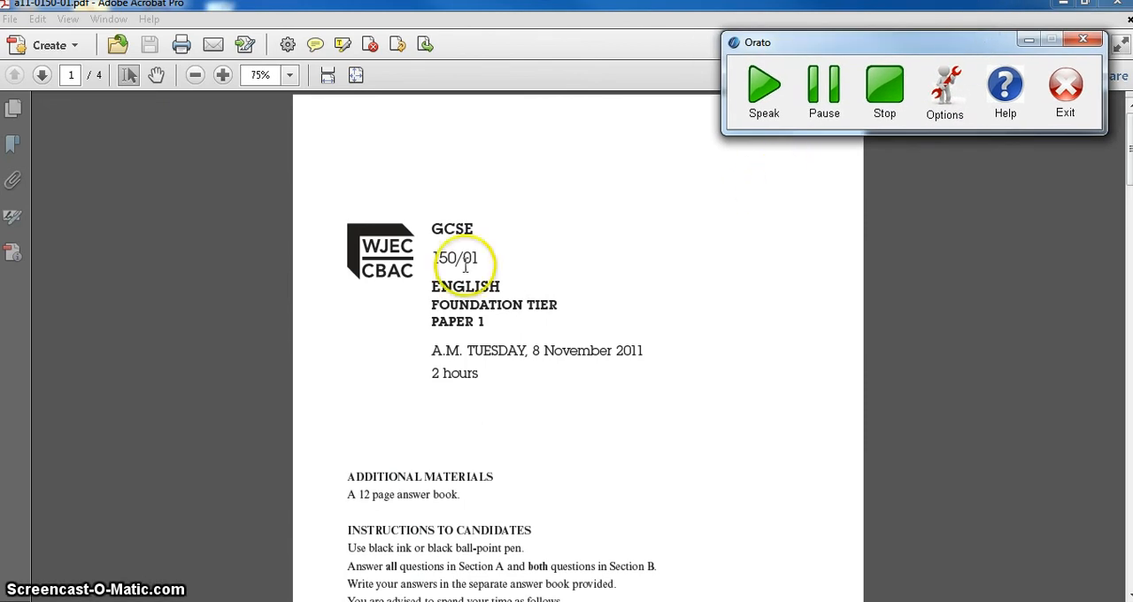
mouse_move(651, 204)
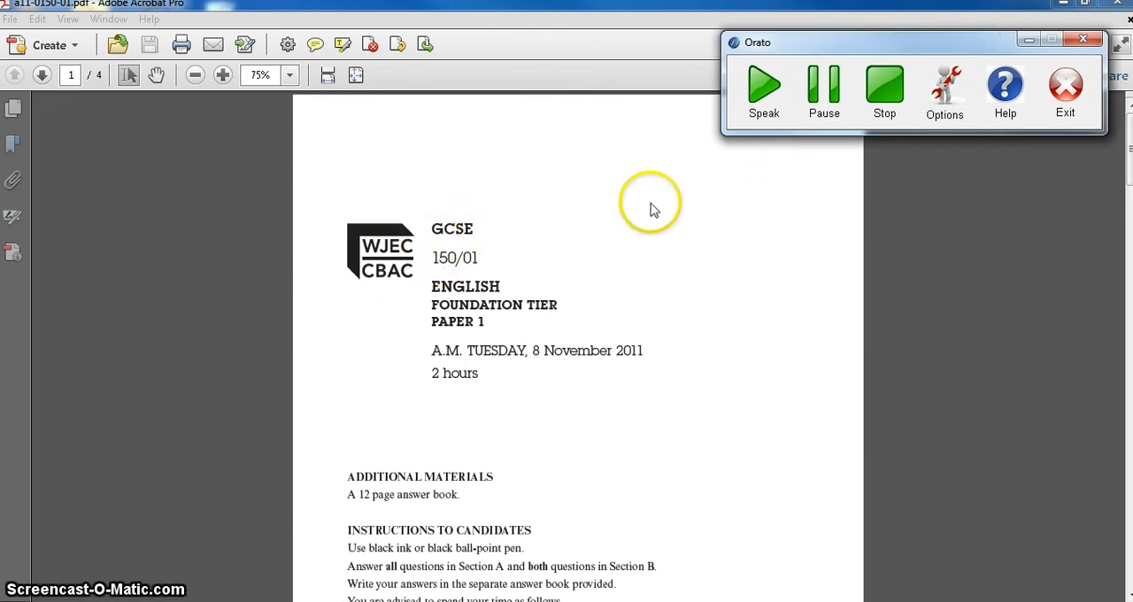
mouse_move(653, 210)
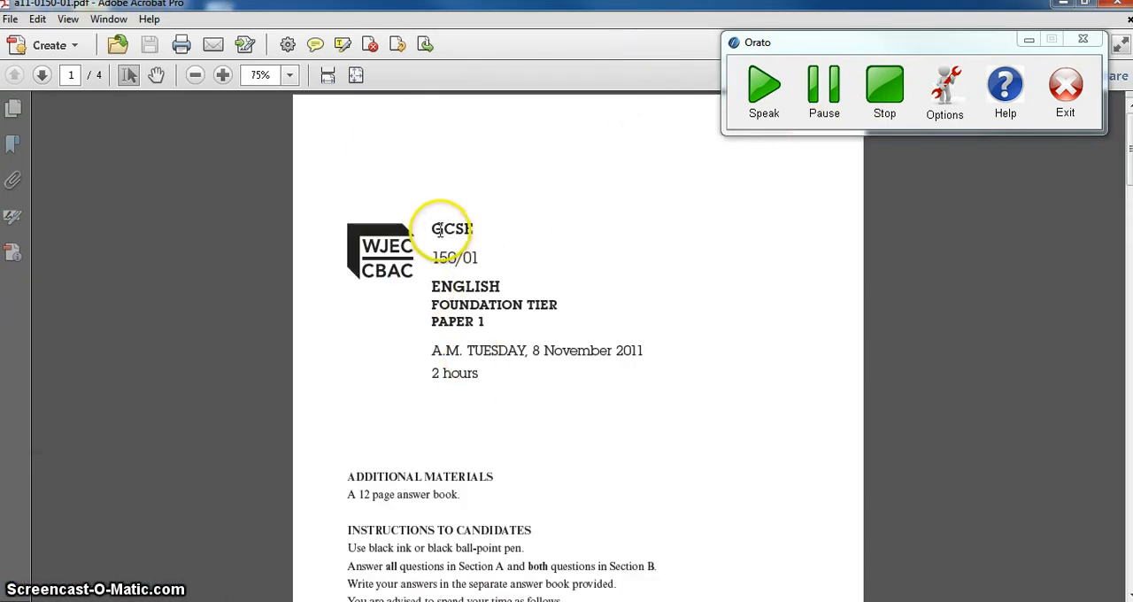
Copy the GCSE to PAPER 1 title lines for Orato to read, then stop.
right_click(478, 336)
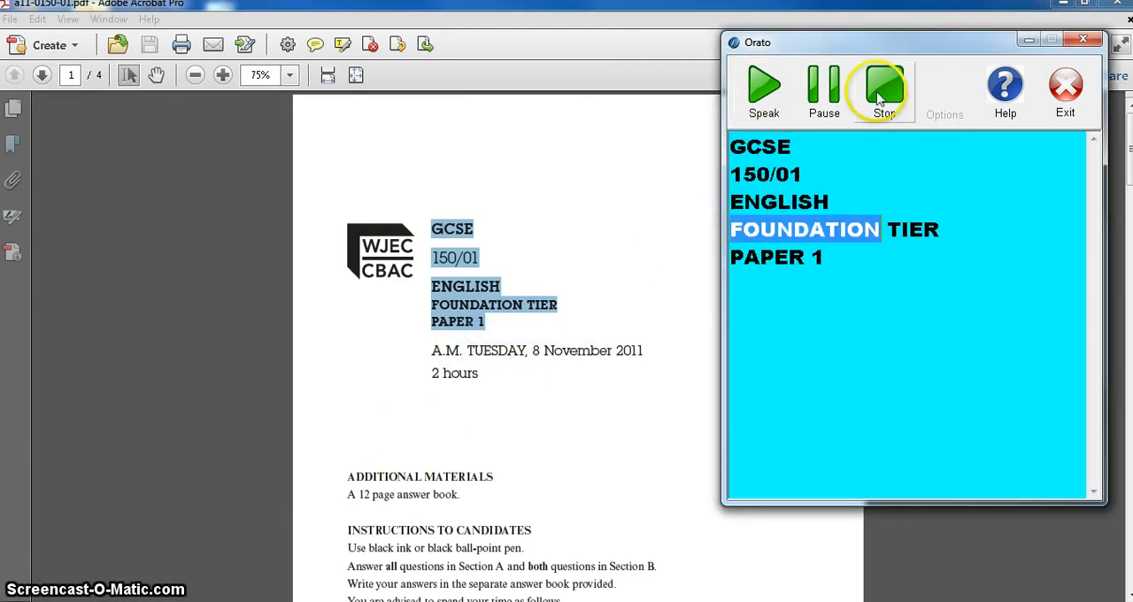
left_click(884, 89)
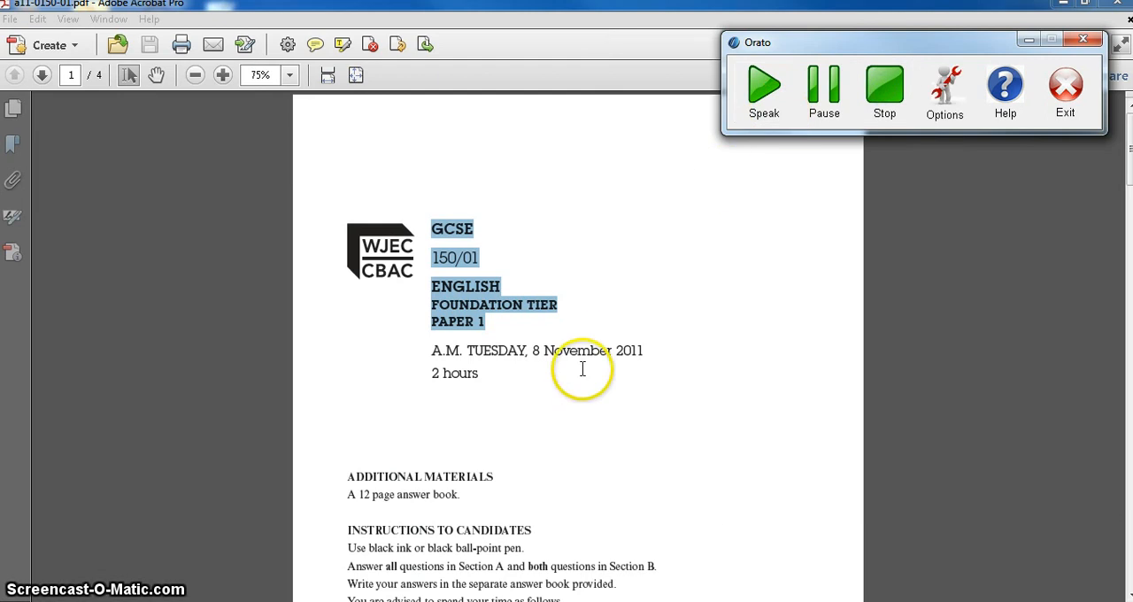
mouse_move(591, 382)
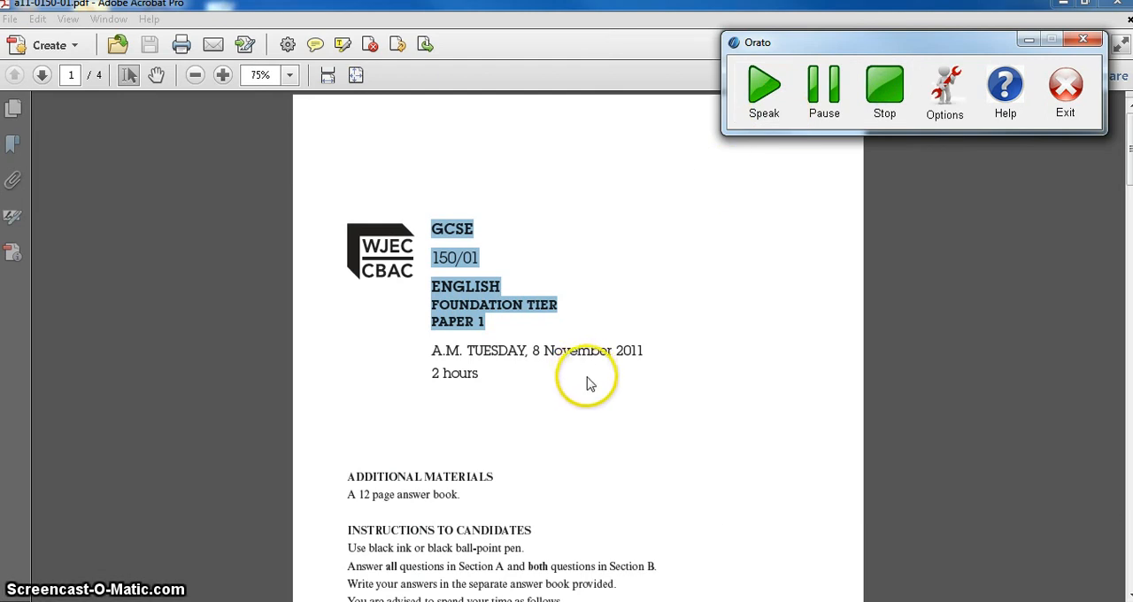